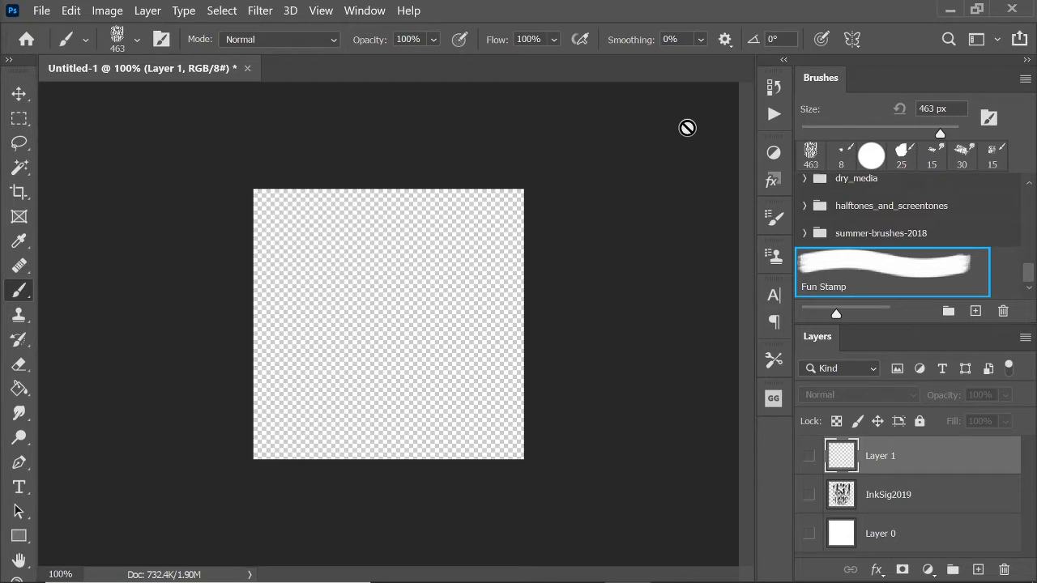
{"action": "mouse_move", "coordinate": [550, 54]}
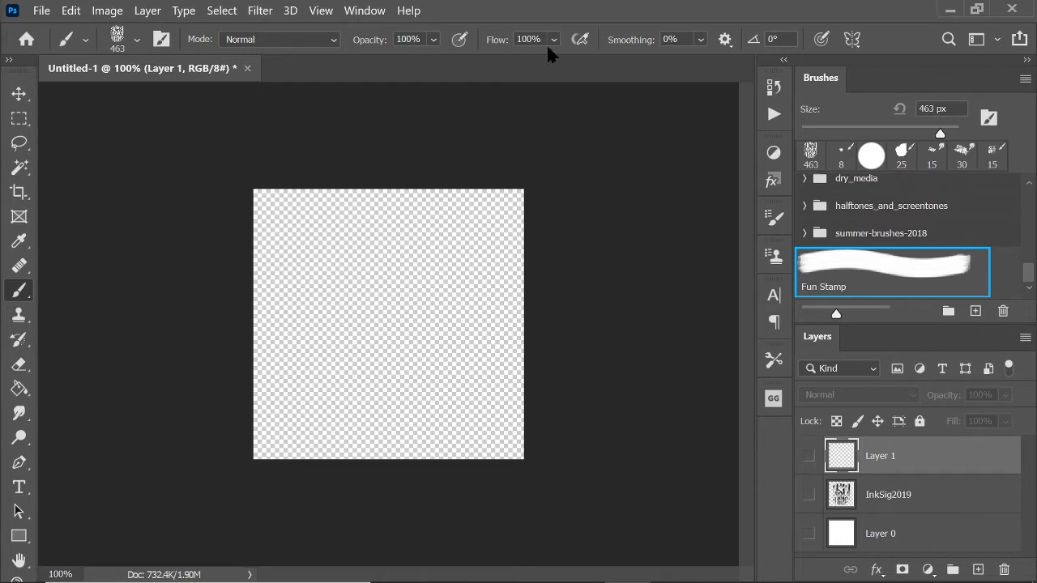
Delete white Layer 0, hide InkSig2019, and make Layer 1 visible and active.
{"action": "left_click", "coordinate": [41, 11]}
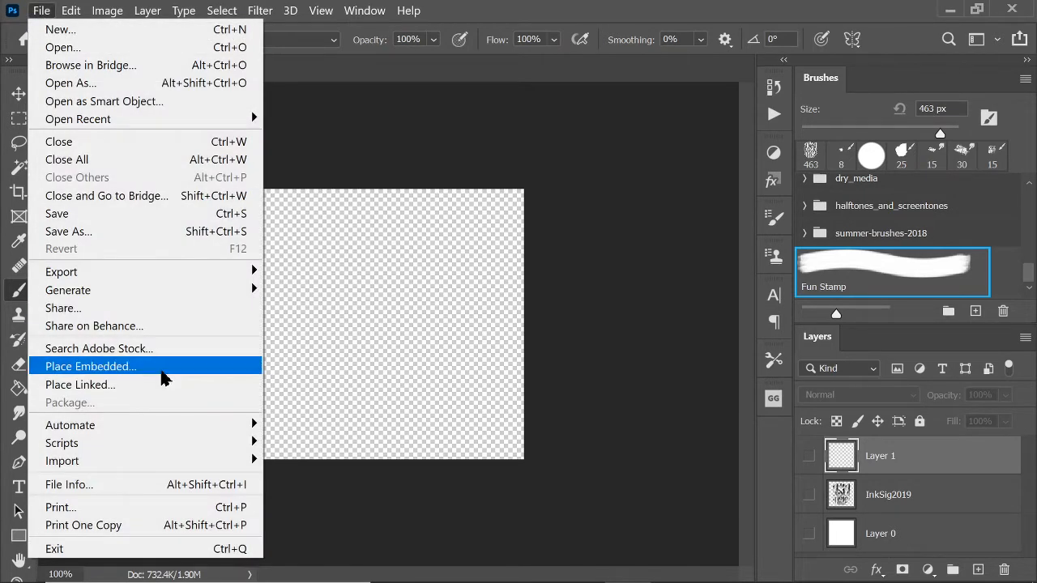
{"action": "mouse_move", "coordinate": [931, 312]}
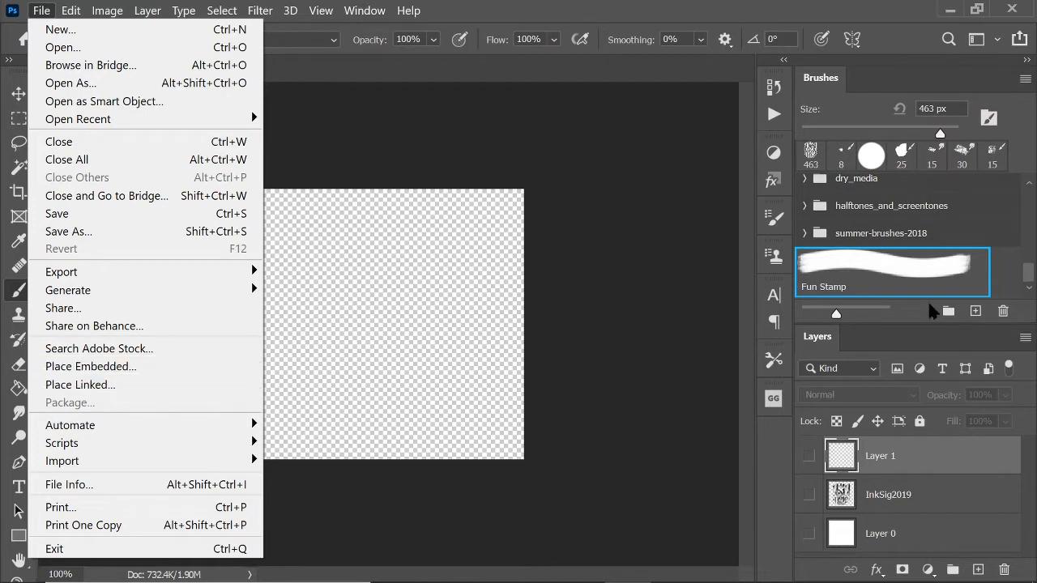
{"action": "mouse_move", "coordinate": [667, 248]}
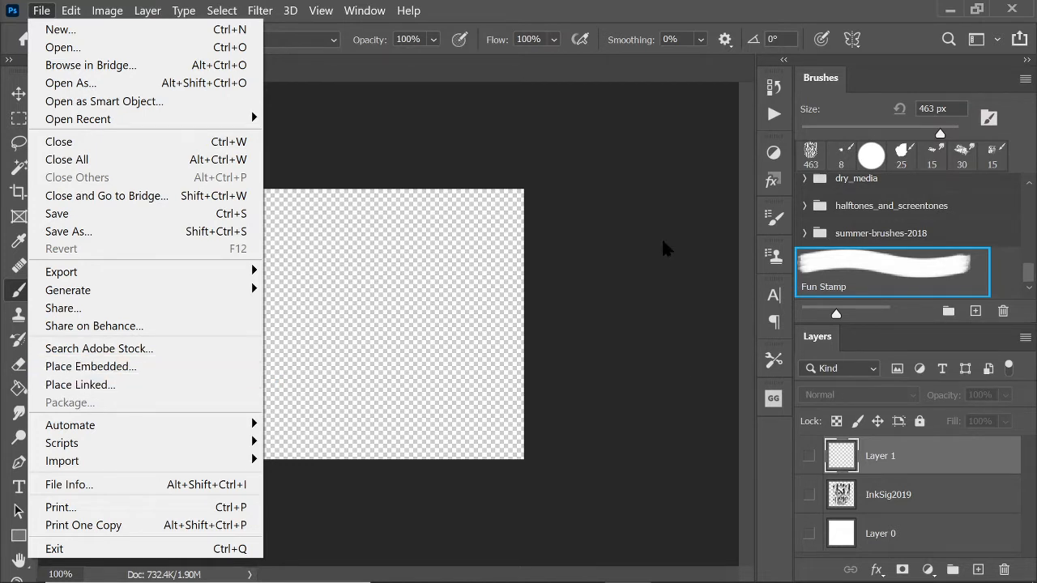
{"action": "mouse_move", "coordinate": [825, 418]}
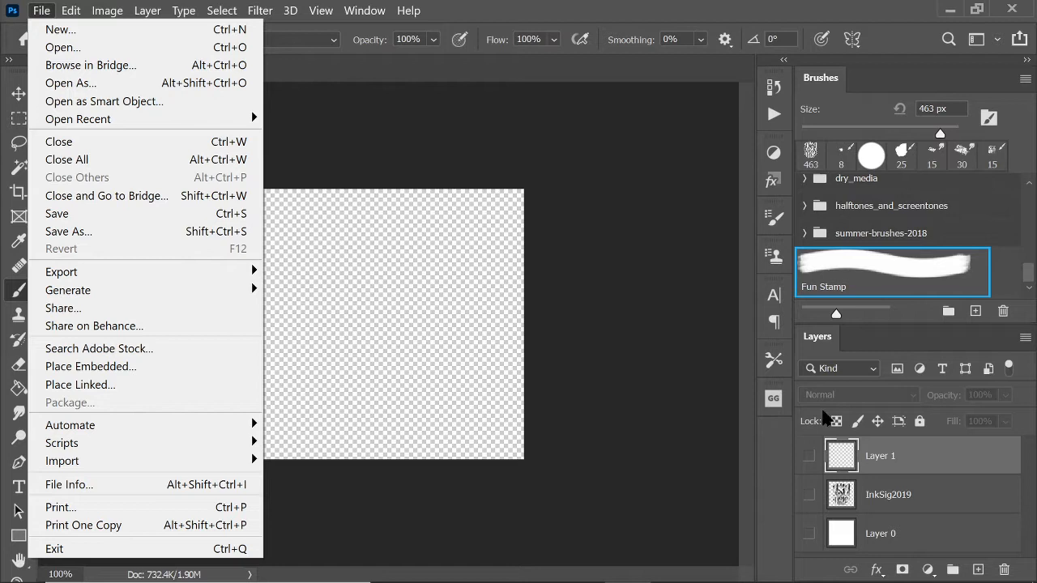
{"action": "mouse_move", "coordinate": [614, 201]}
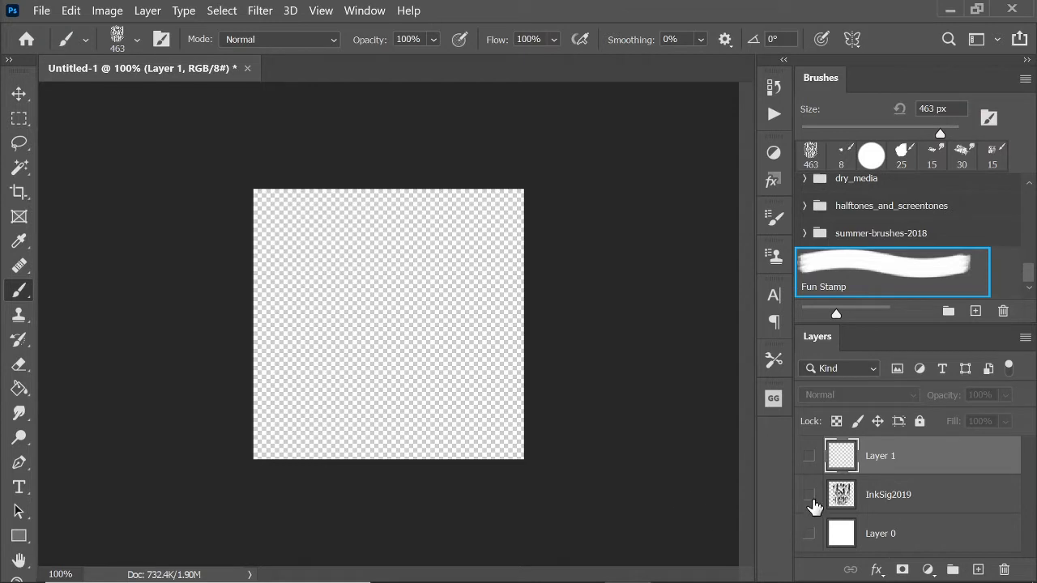
{"action": "left_click", "coordinate": [809, 495]}
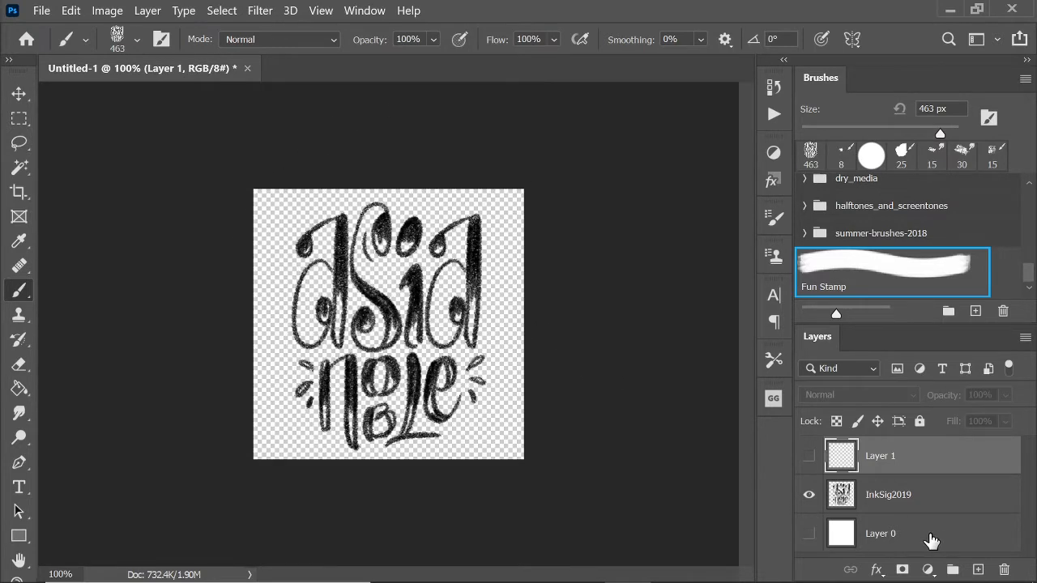
{"action": "left_click", "coordinate": [888, 494]}
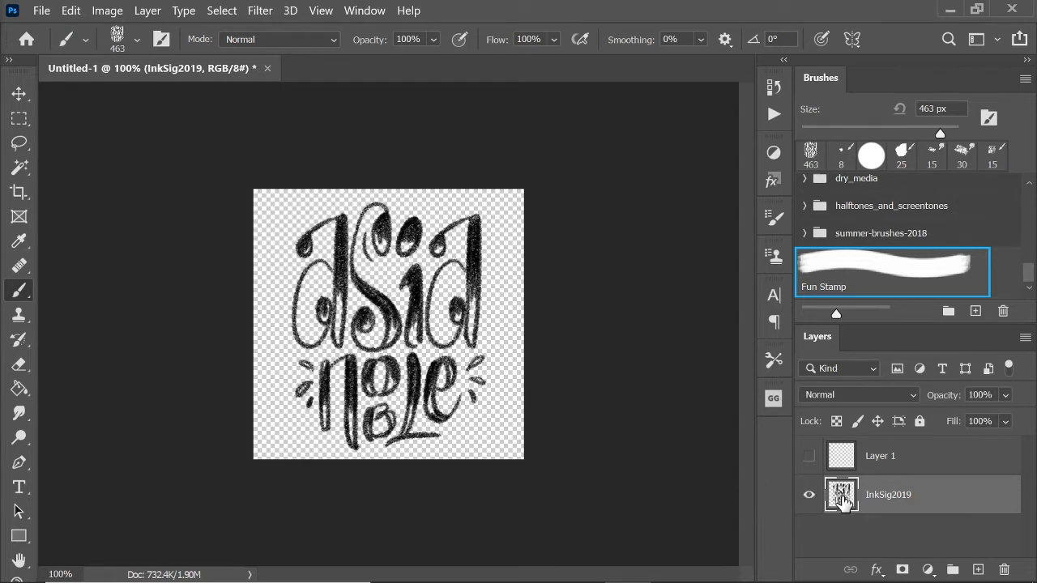
{"action": "left_click", "coordinate": [808, 494]}
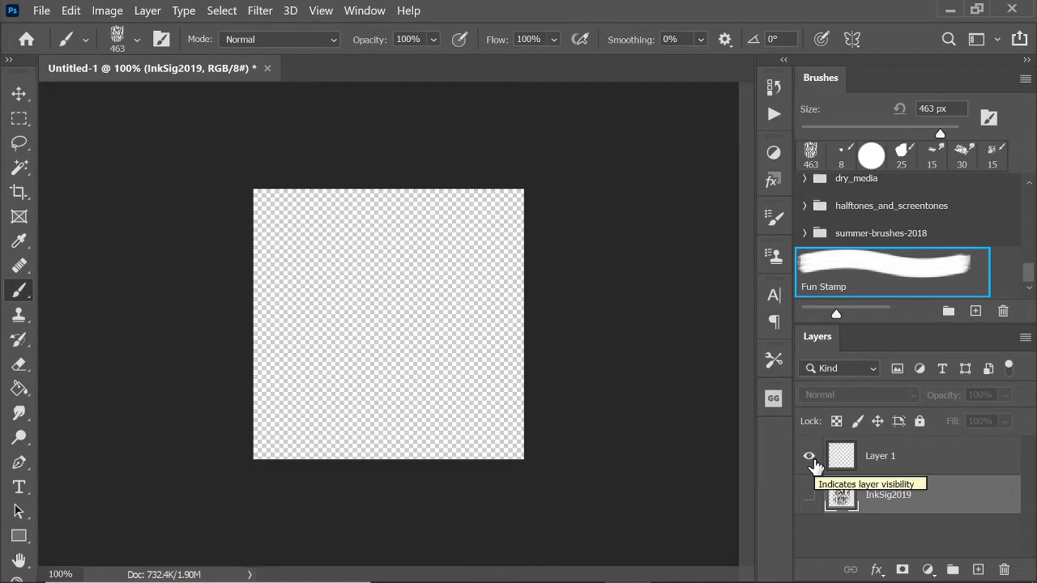
{"action": "left_click", "coordinate": [880, 455]}
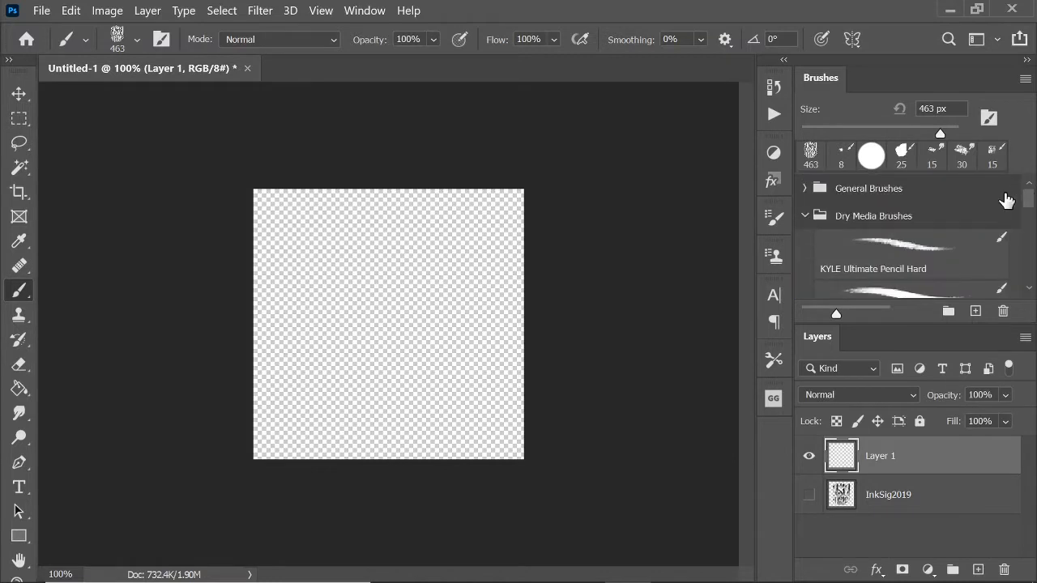
Write 'Hi! Asia' on Layer 1 with KYLE Ultimate Pencil Hard, then swap visibility to InkSig2019.
{"action": "left_click", "coordinate": [840, 155]}
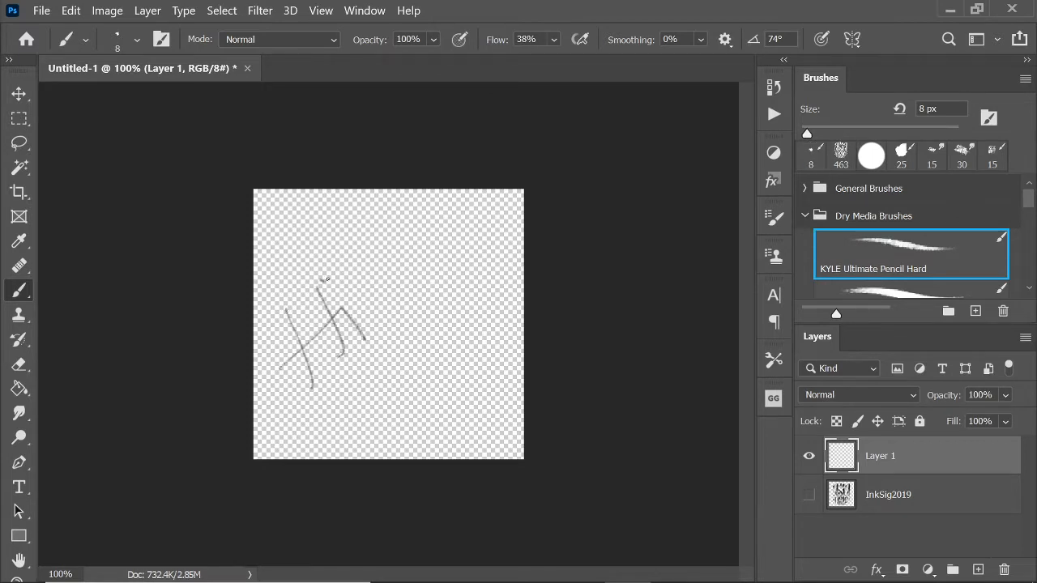
{"action": "left_click_drag", "start_coordinate": [377, 231], "coordinate": [356, 425]}
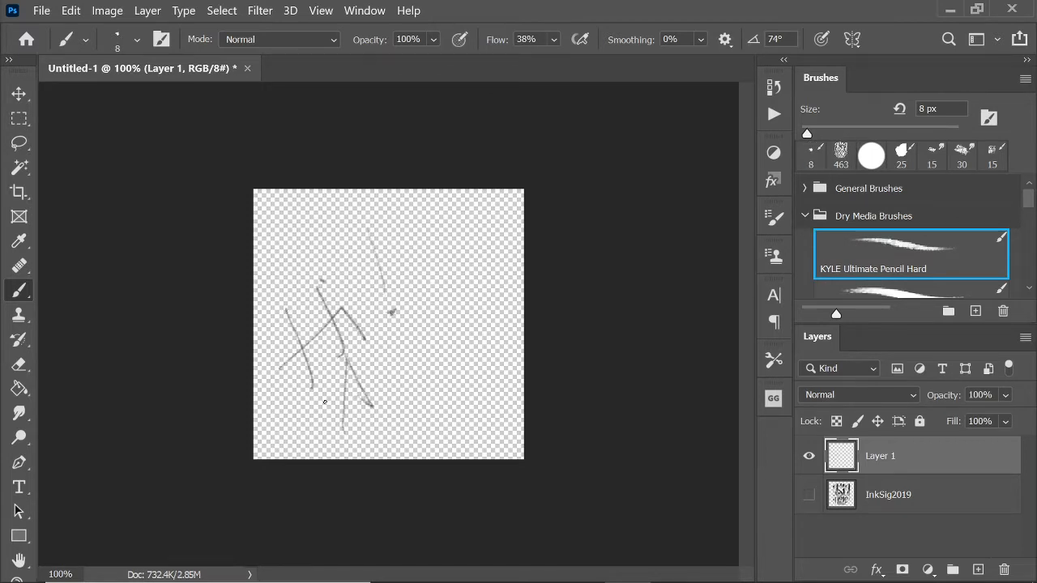
{"action": "left_click_drag", "start_coordinate": [332, 397], "coordinate": [425, 373]}
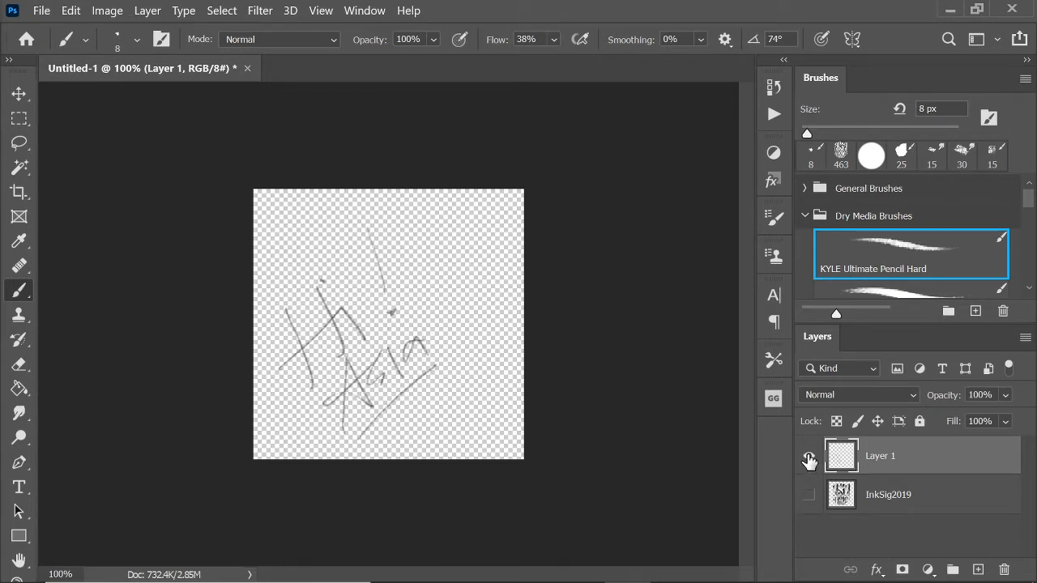
{"action": "mouse_move", "coordinate": [808, 456]}
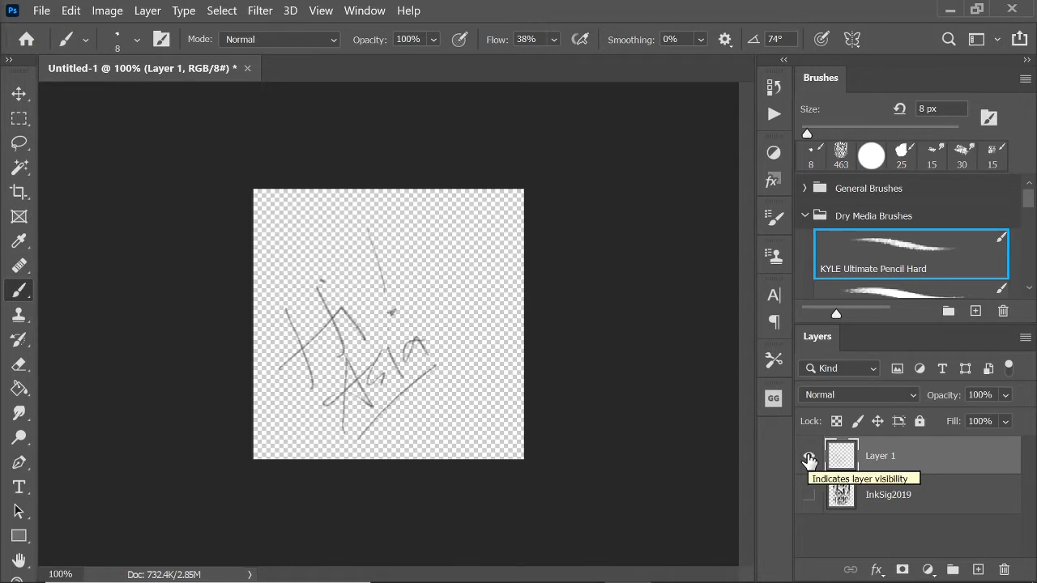
{"action": "left_click", "coordinate": [809, 495]}
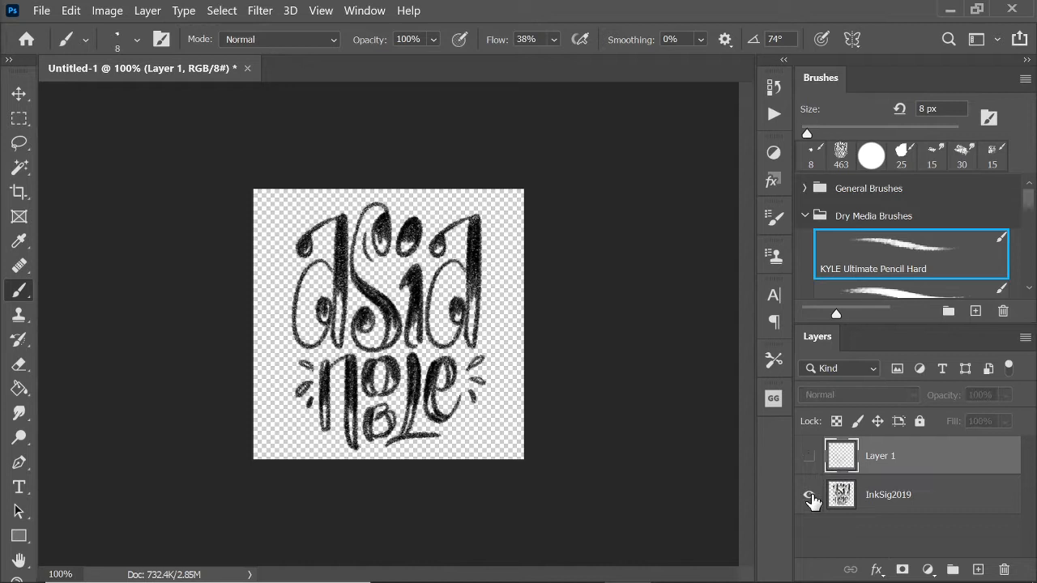
{"action": "mouse_move", "coordinate": [810, 495]}
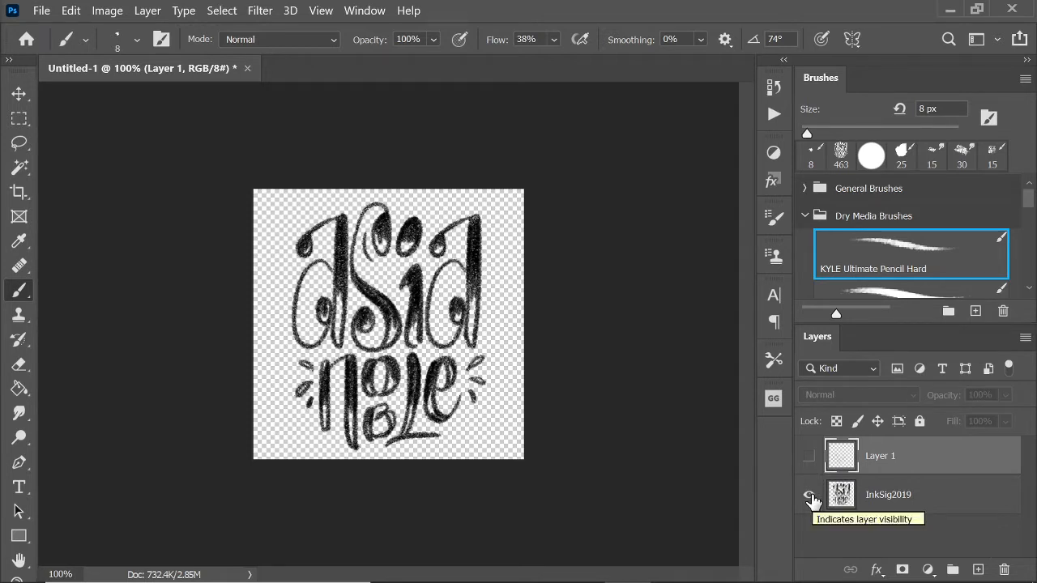
Type the blue bold watermark 'Hello this is my watermark' on a new text layer, then hide layers.
{"action": "left_click", "coordinate": [807, 494]}
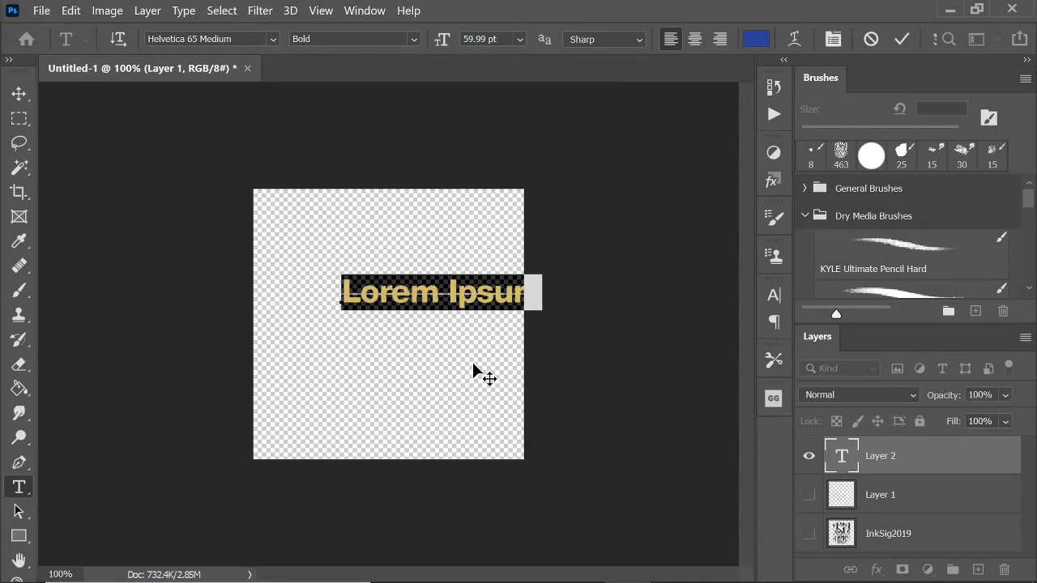
{"action": "type", "text": "Hello"}
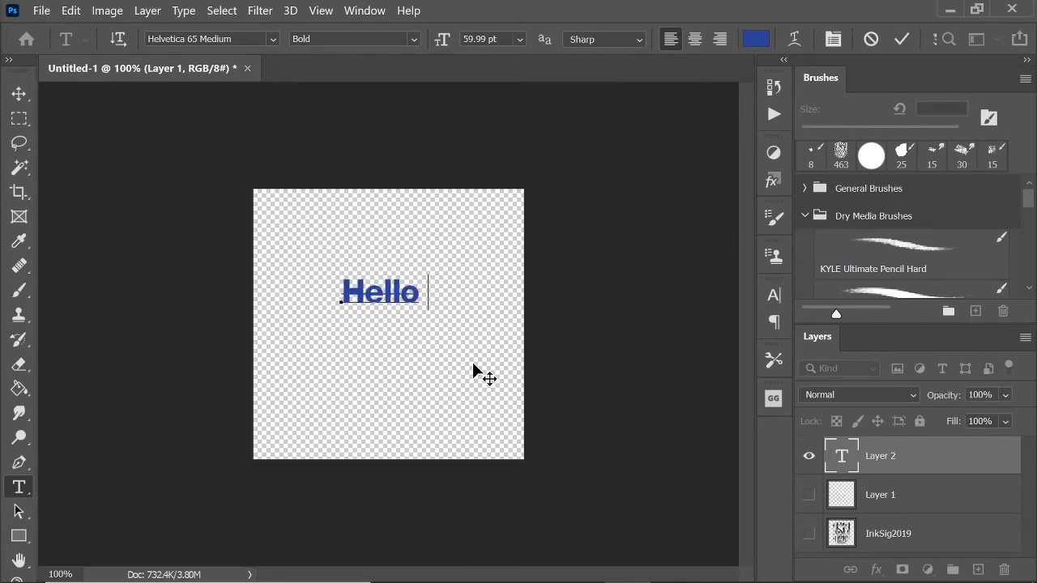
{"action": "type", "text": "this is"}
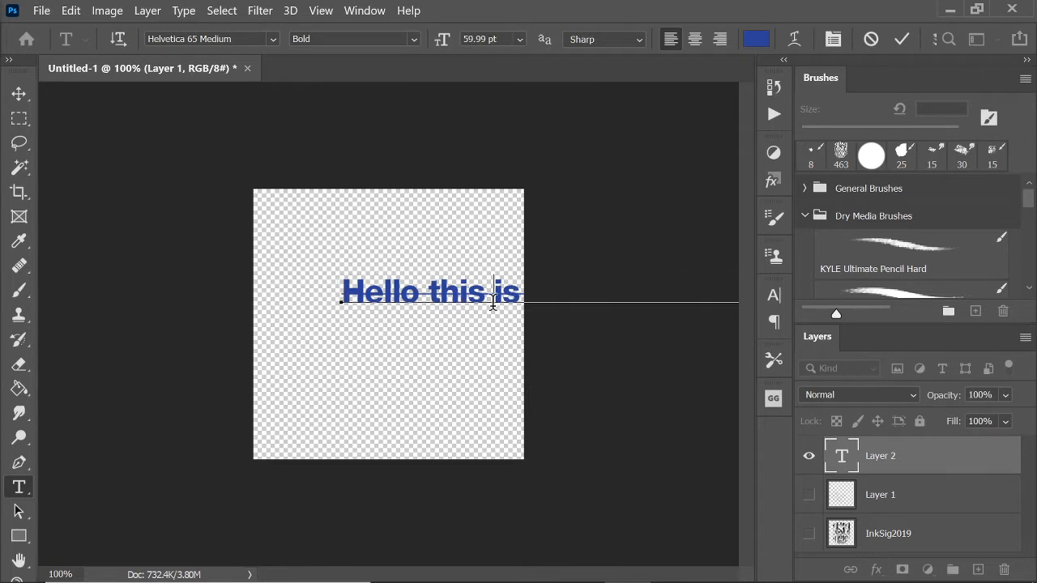
{"action": "type", "text": "is my watermark"}
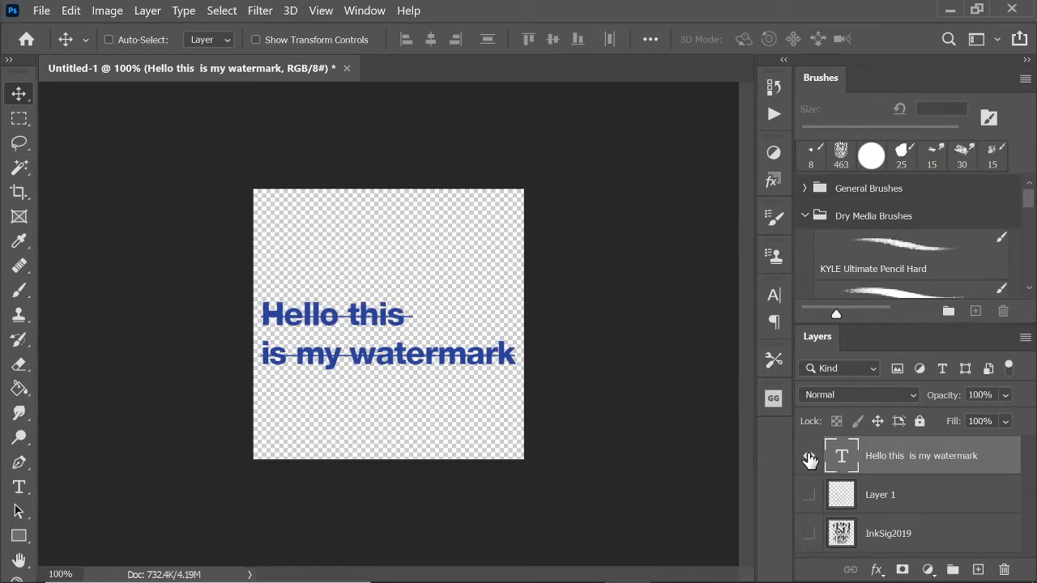
{"action": "left_click", "coordinate": [810, 455]}
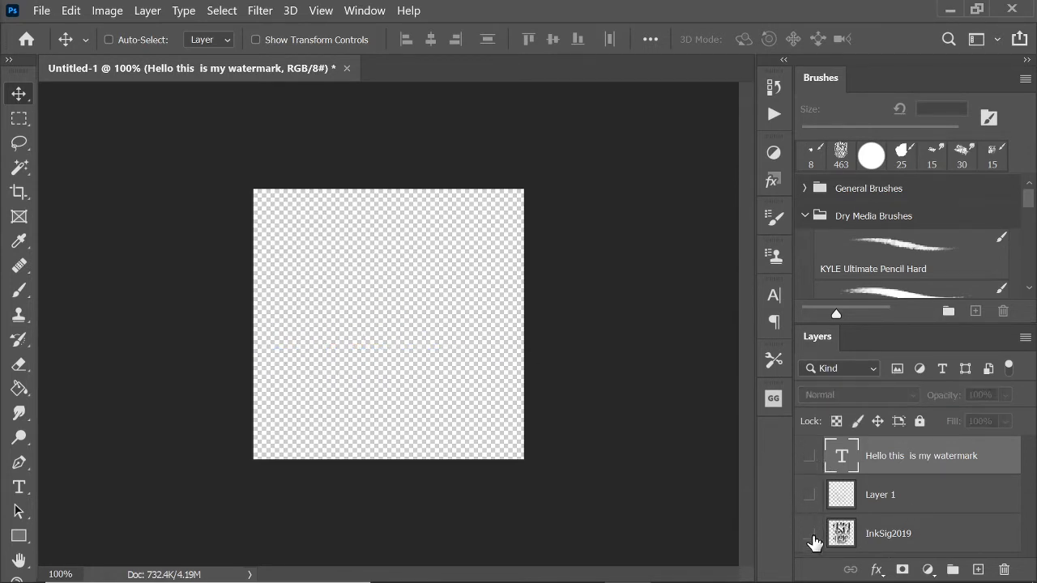
Show the InkSig2019 logo and define it as brush preset 'Sampled Brush 1'.
{"action": "left_click", "coordinate": [808, 533]}
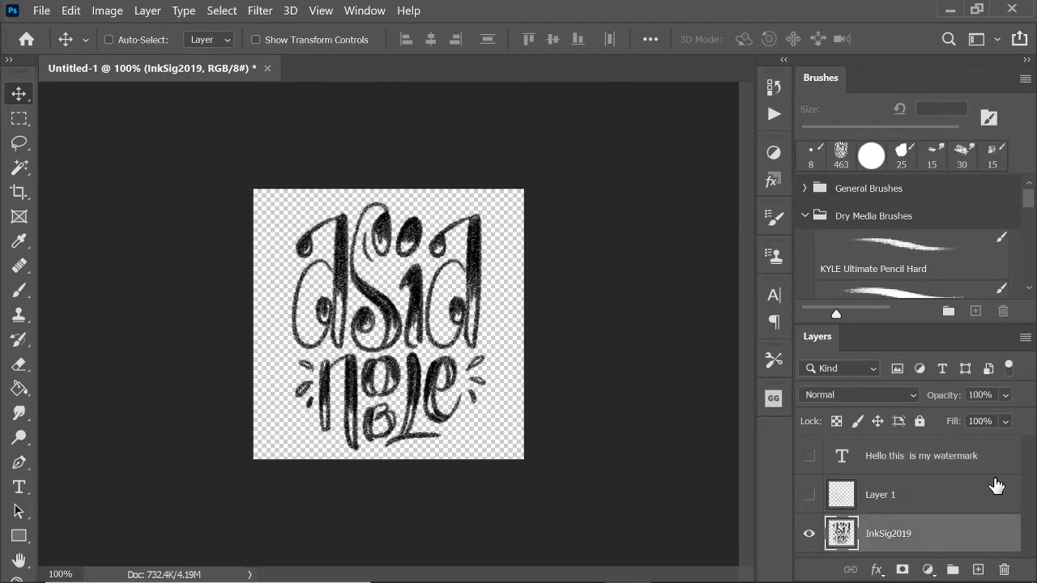
{"action": "mouse_move", "coordinate": [900, 568]}
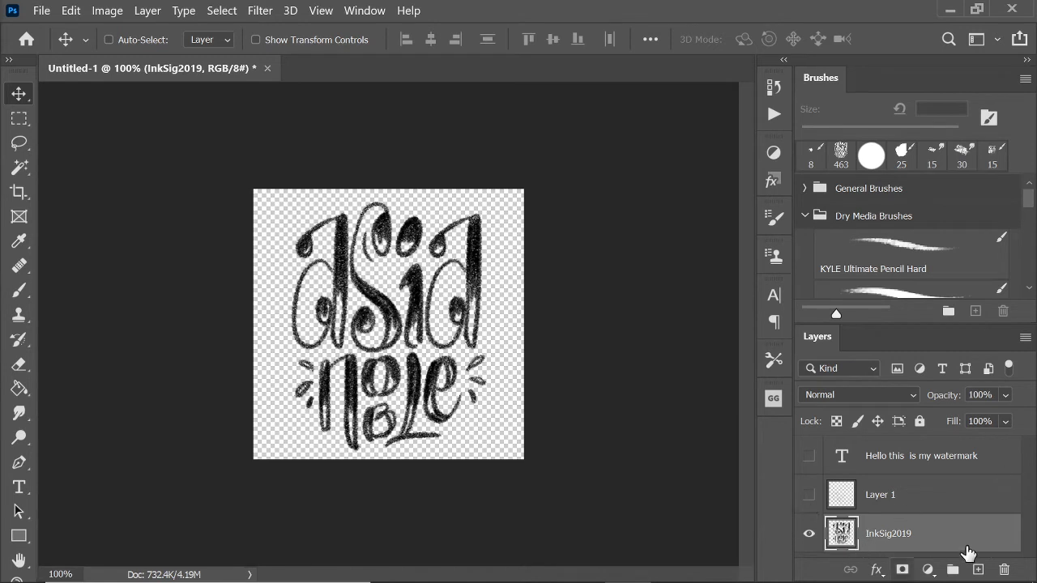
{"action": "mouse_move", "coordinate": [380, 391]}
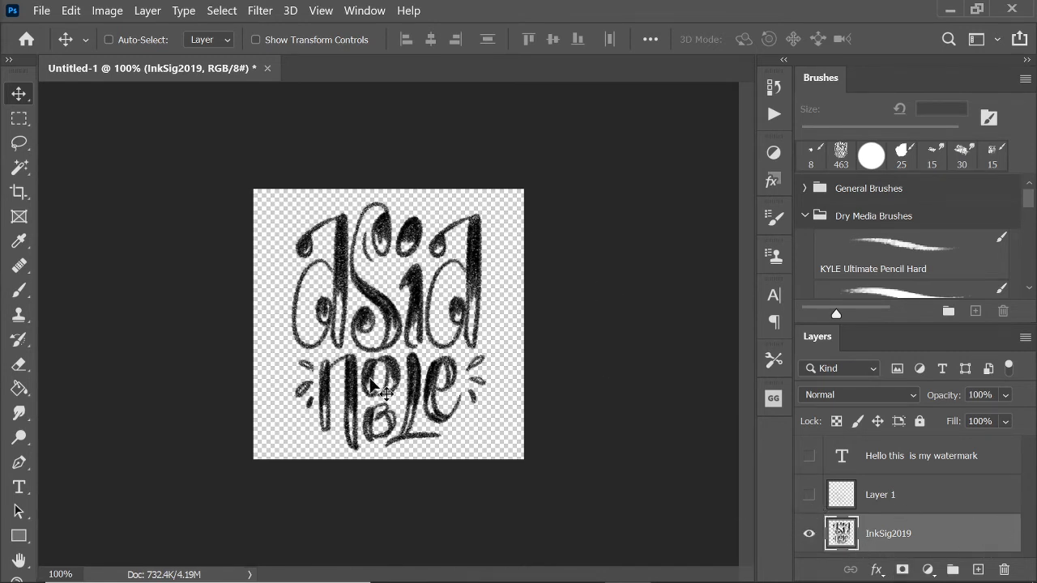
{"action": "mouse_move", "coordinate": [320, 178]}
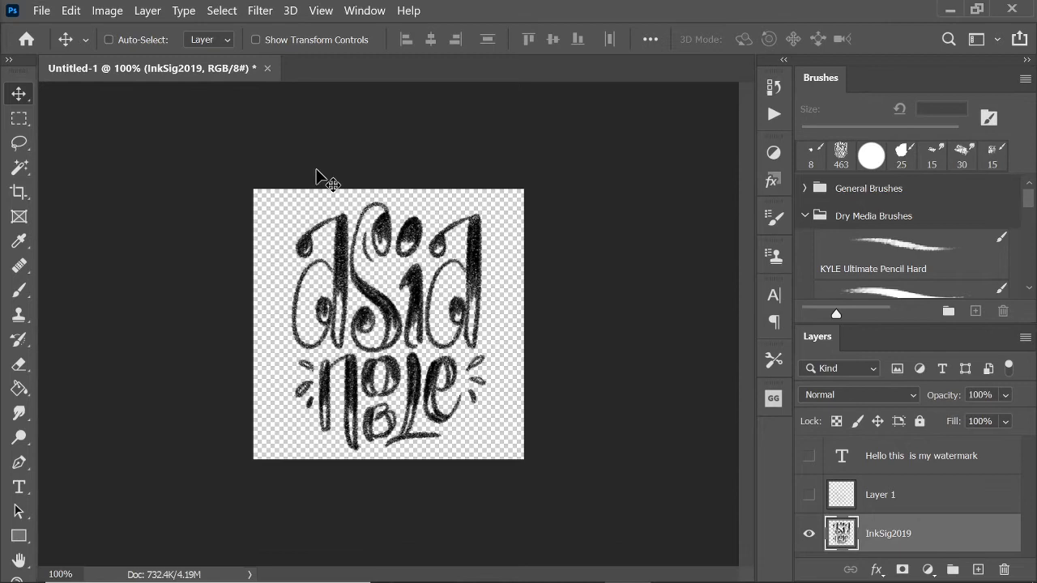
{"action": "left_click", "coordinate": [41, 10]}
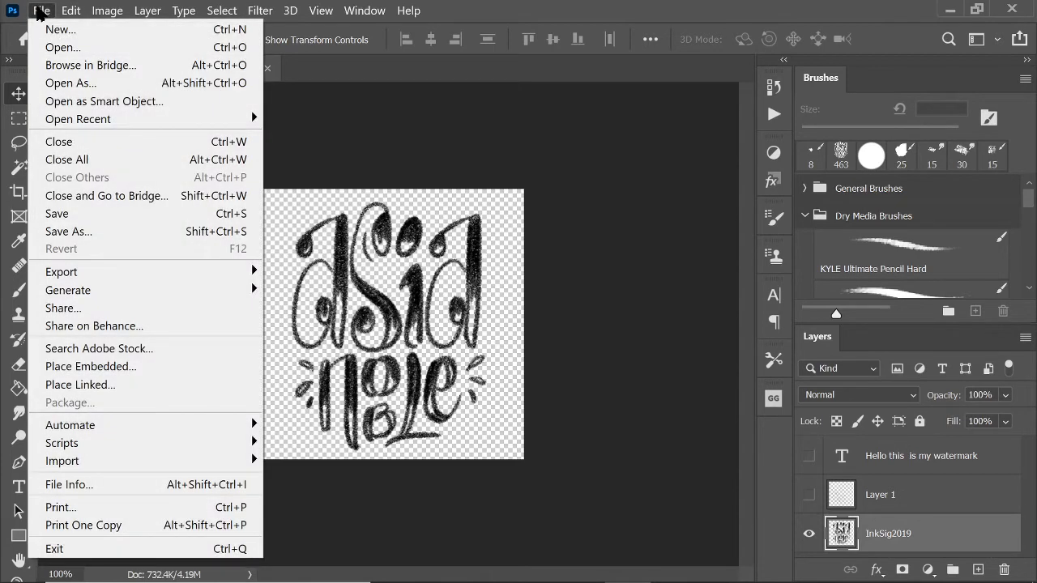
{"action": "left_click", "coordinate": [71, 9]}
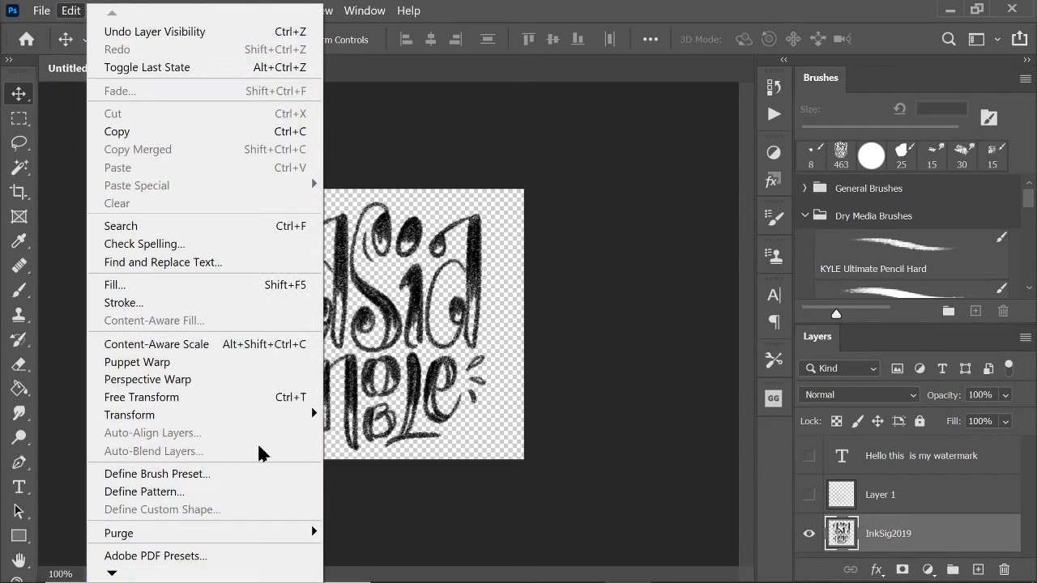
{"action": "left_click", "coordinate": [156, 474]}
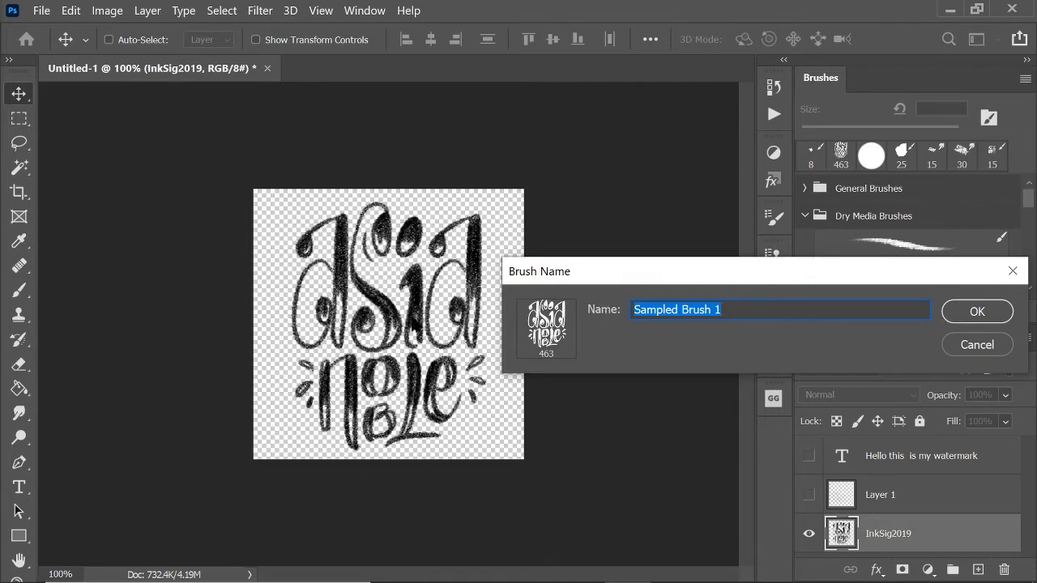
{"action": "mouse_move", "coordinate": [579, 312]}
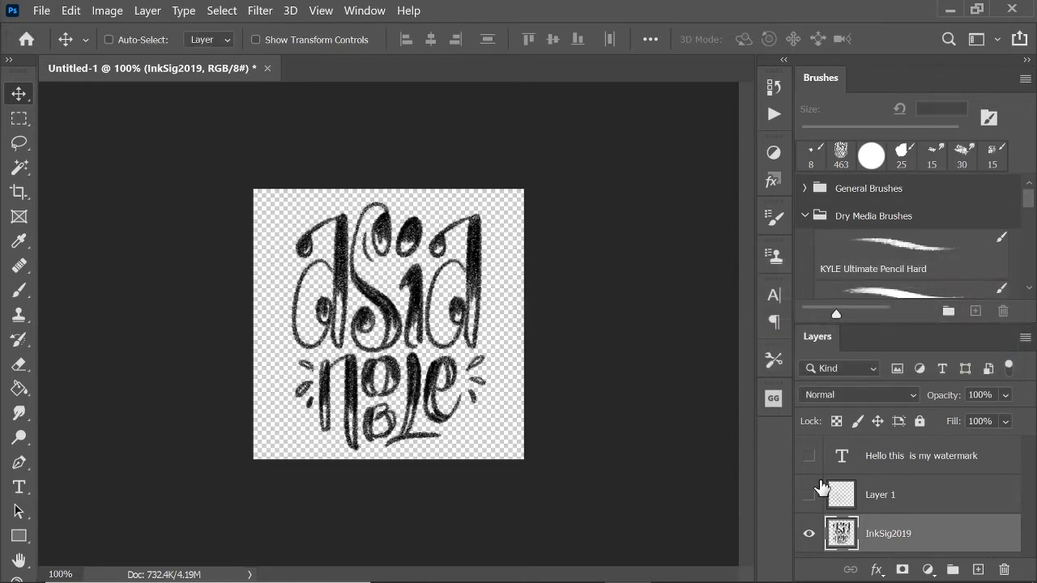
Show only the watermark text and save it as a 473 px brush preset.
{"action": "left_click", "coordinate": [808, 455]}
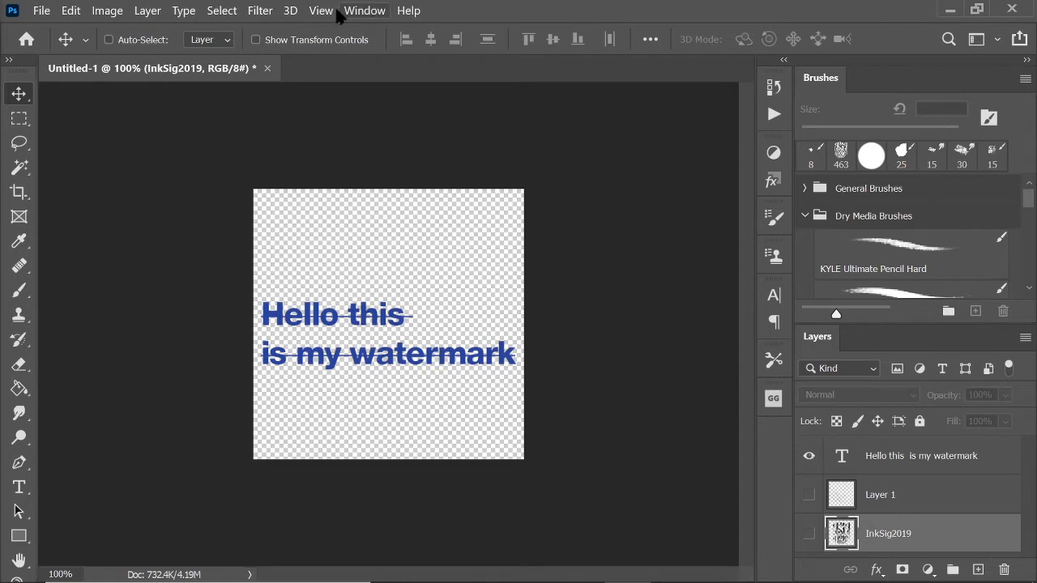
{"action": "left_click", "coordinate": [70, 11]}
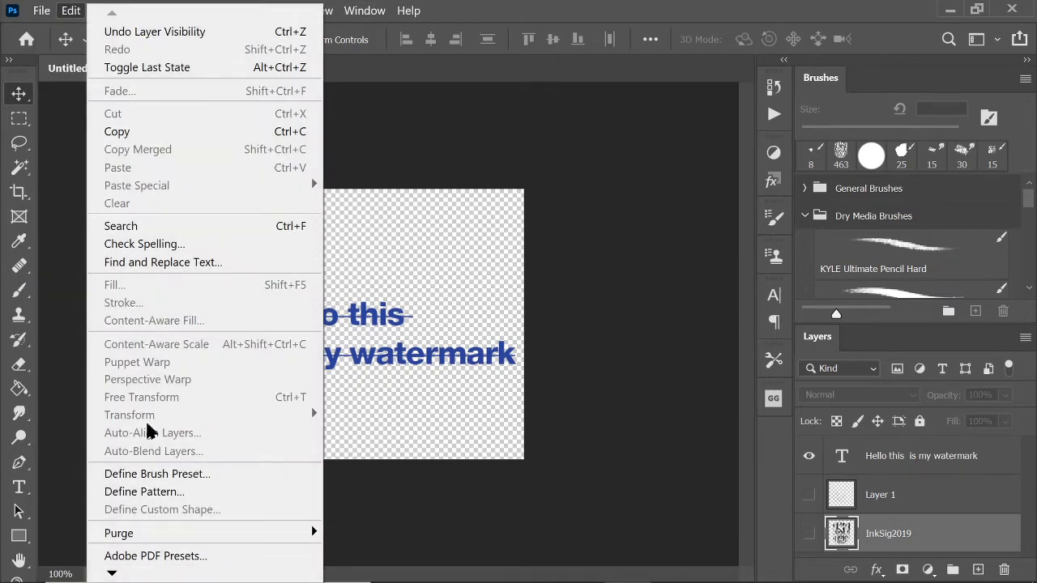
{"action": "left_click", "coordinate": [156, 474]}
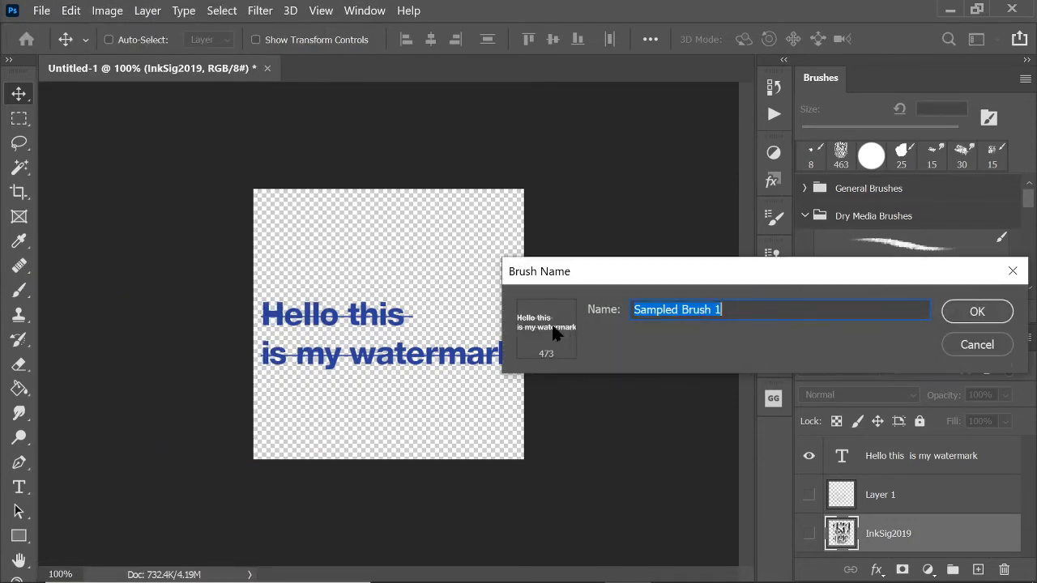
{"action": "mouse_move", "coordinate": [700, 332]}
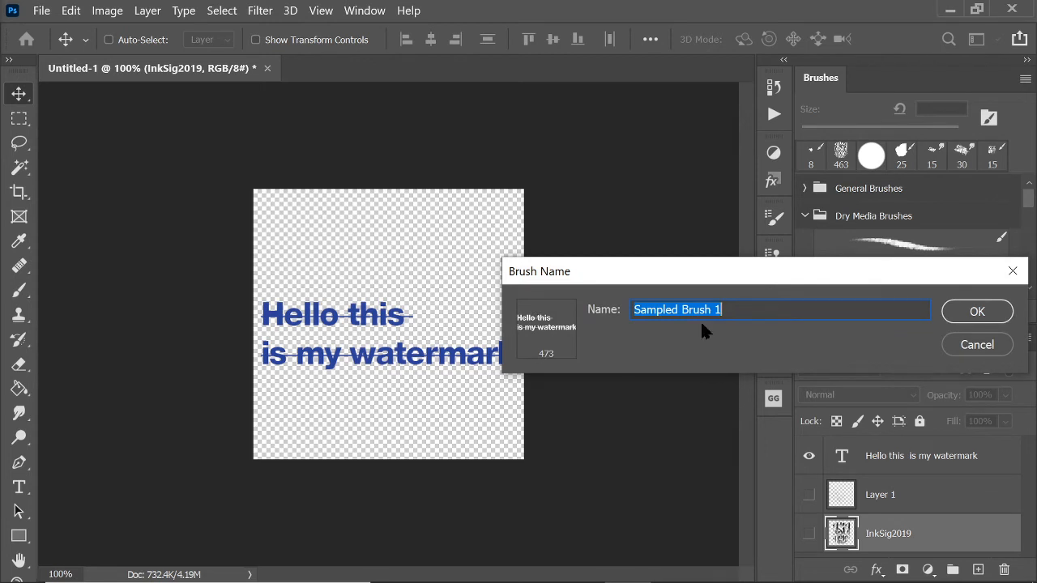
{"action": "left_click", "coordinate": [976, 311]}
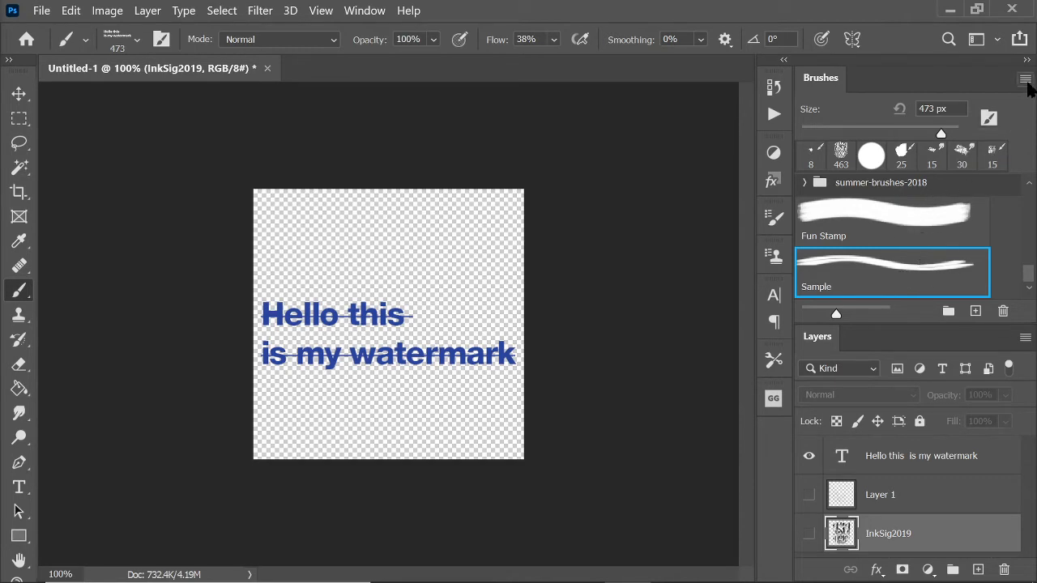
Add empty Layer 2 and set the watermark brush to 1300 px at 100% flow.
{"action": "left_click", "coordinate": [1025, 78]}
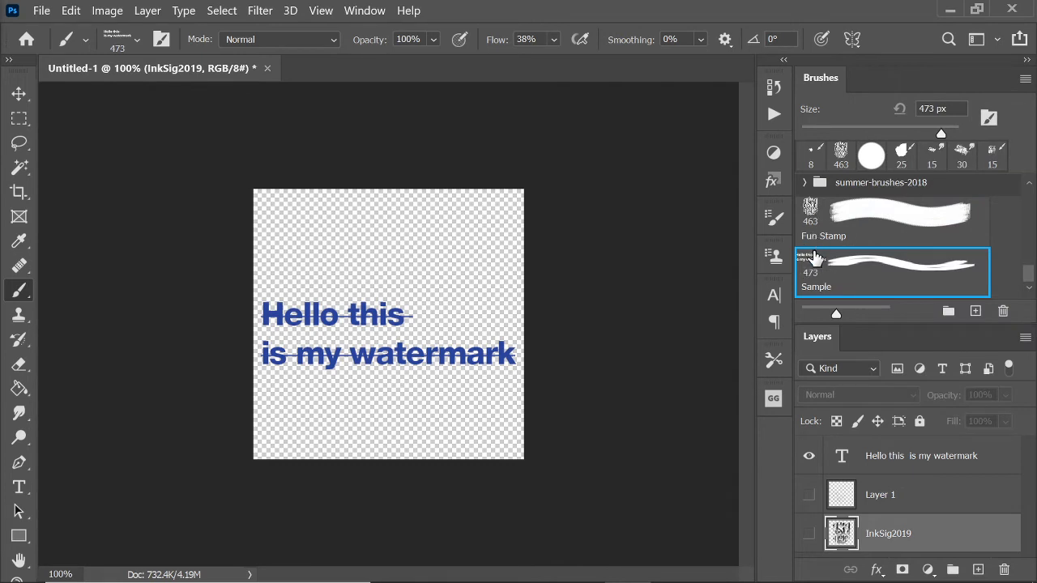
{"action": "mouse_move", "coordinate": [824, 282]}
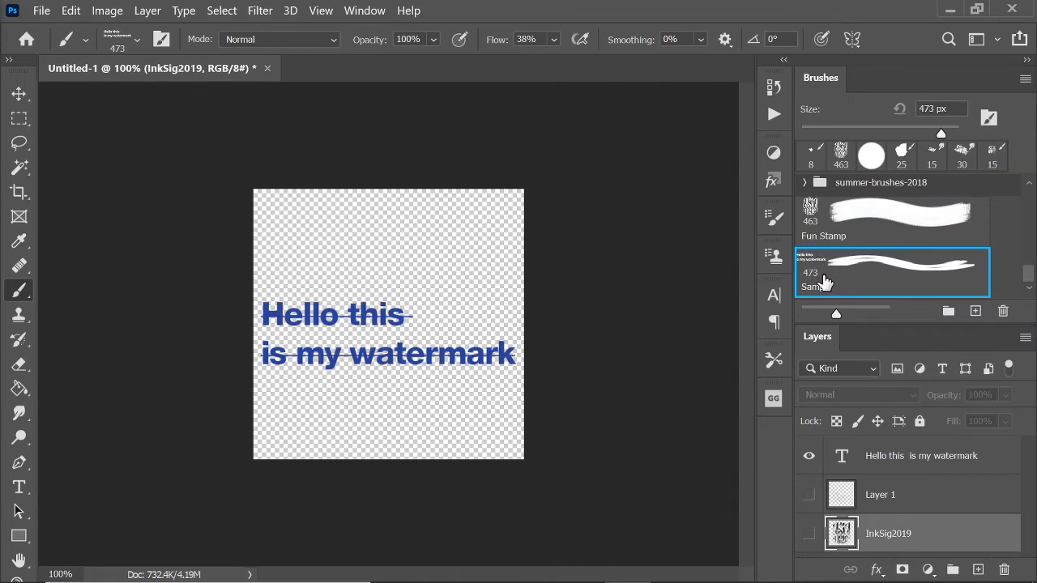
{"action": "left_click", "coordinate": [808, 455]}
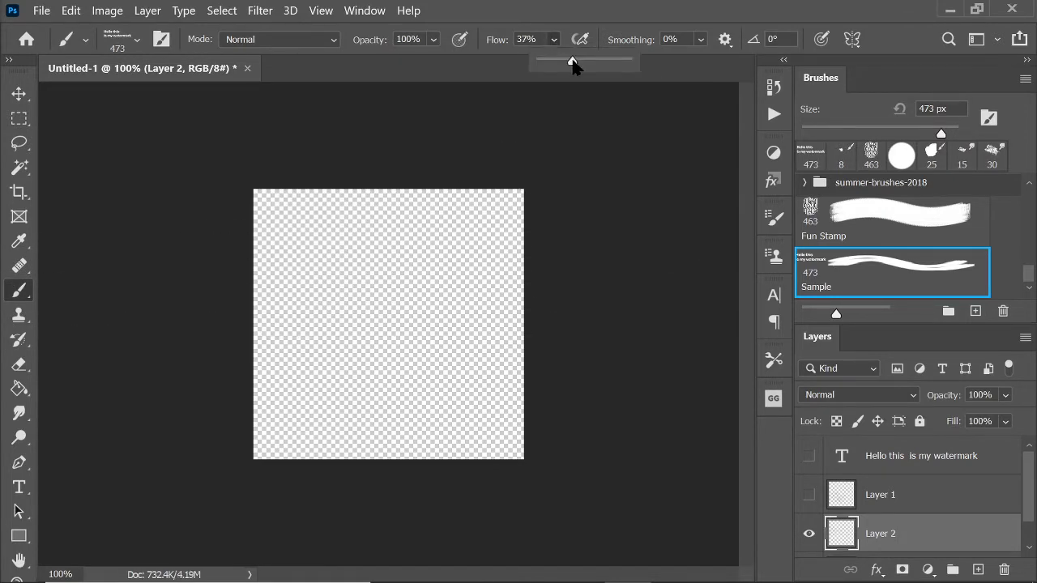
{"action": "left_click_drag", "start_coordinate": [571, 60], "coordinate": [628, 60]}
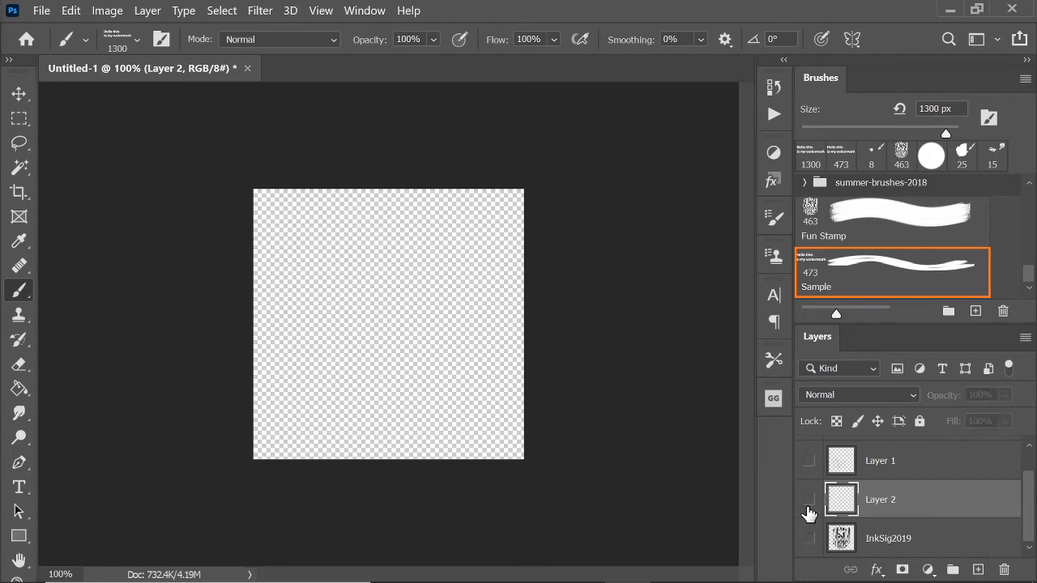
Pick the Fun Stamp logo brush at 125 px and stamp it across visible Layer 1.
{"action": "left_click", "coordinate": [808, 538]}
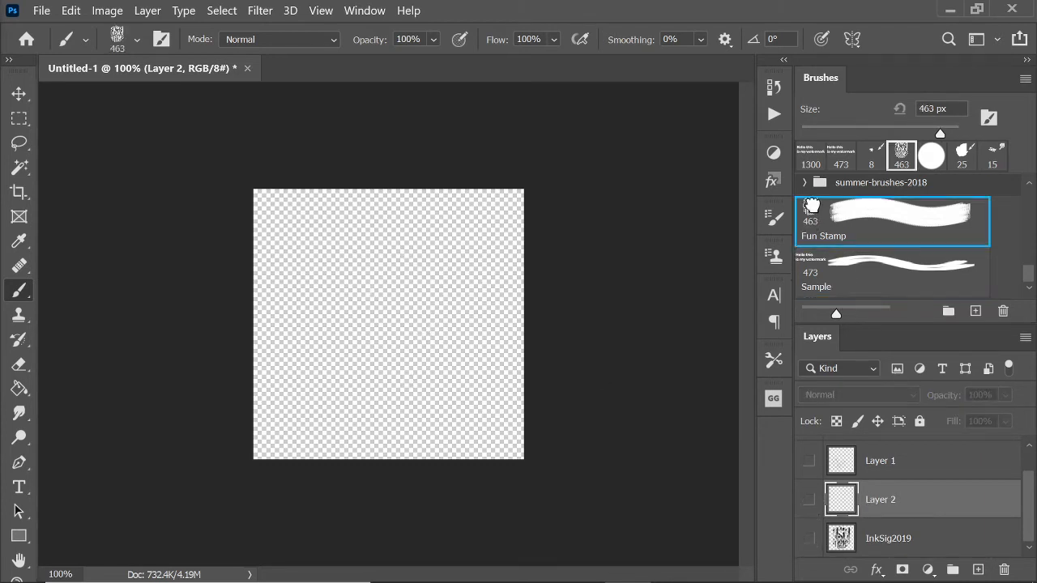
{"action": "mouse_move", "coordinate": [688, 305]}
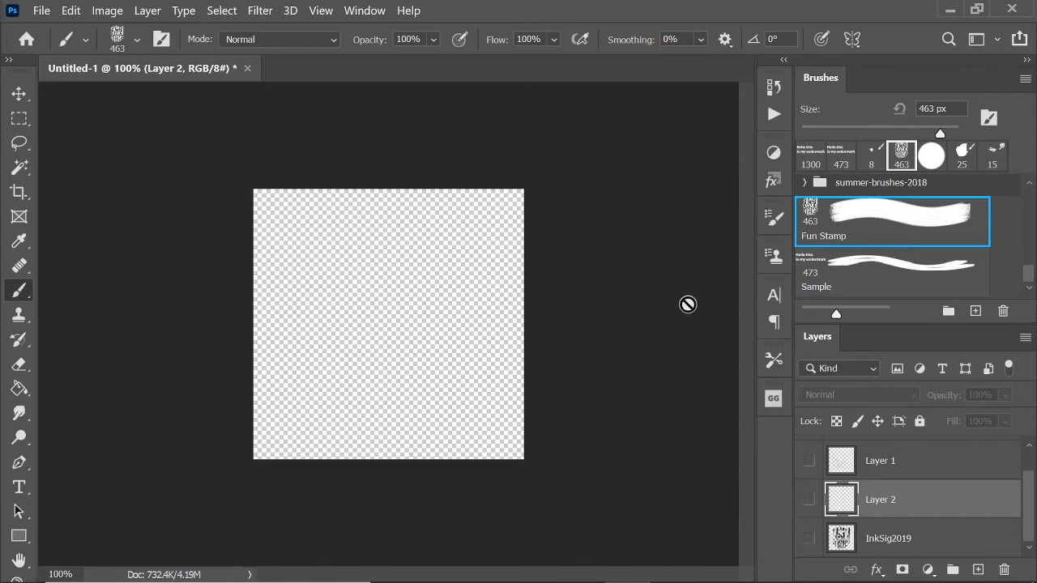
{"action": "mouse_move", "coordinate": [931, 416]}
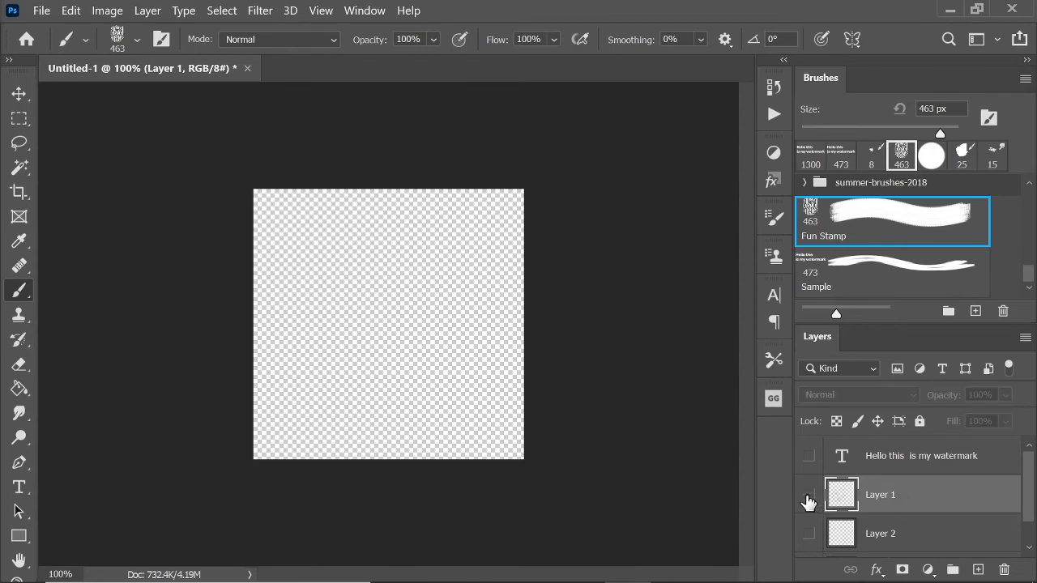
{"action": "left_click", "coordinate": [808, 494]}
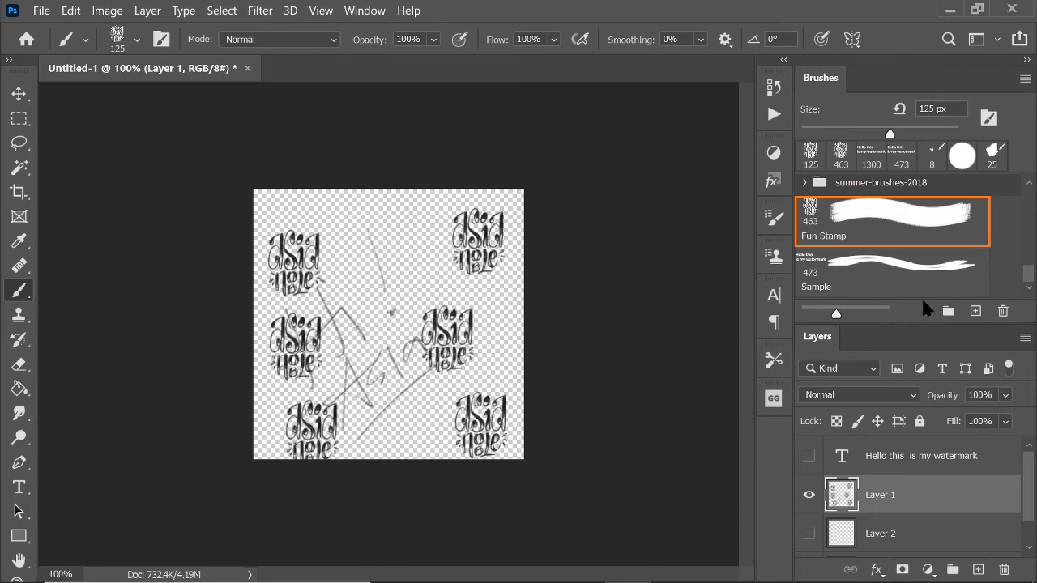
{"action": "left_click", "coordinate": [41, 10]}
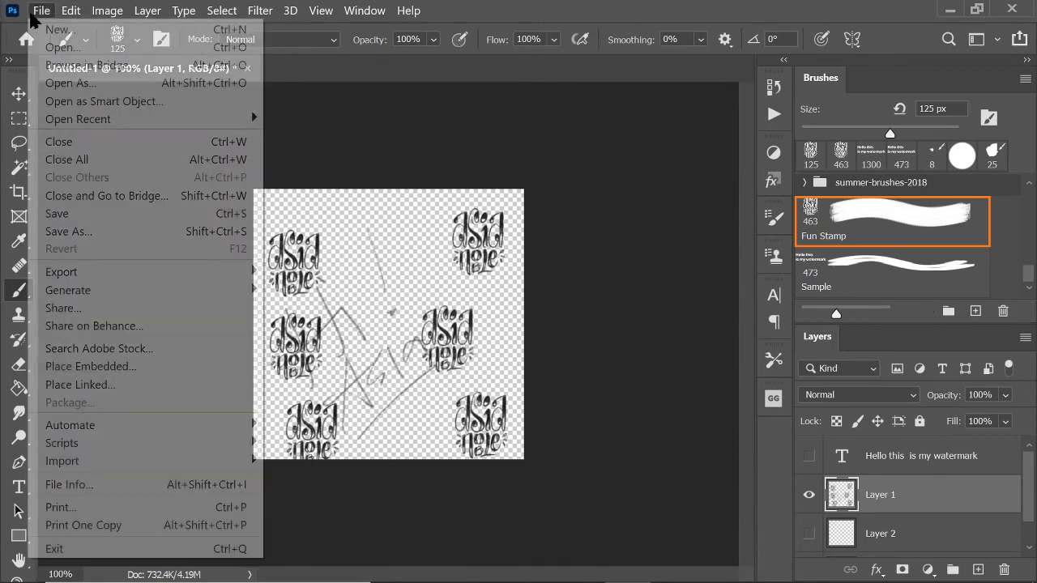
{"action": "mouse_move", "coordinate": [59, 29]}
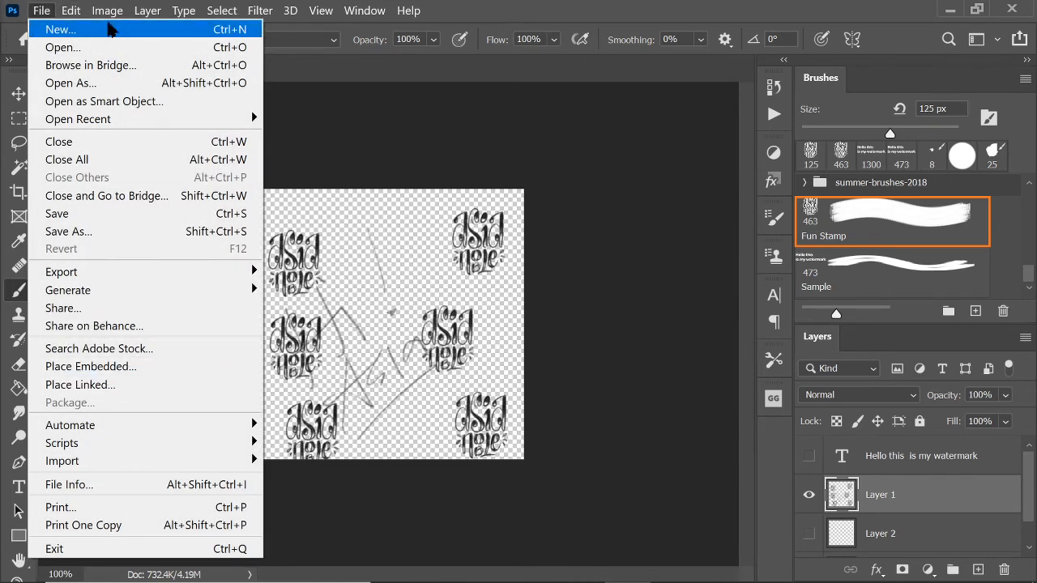
{"action": "mouse_move", "coordinate": [727, 281]}
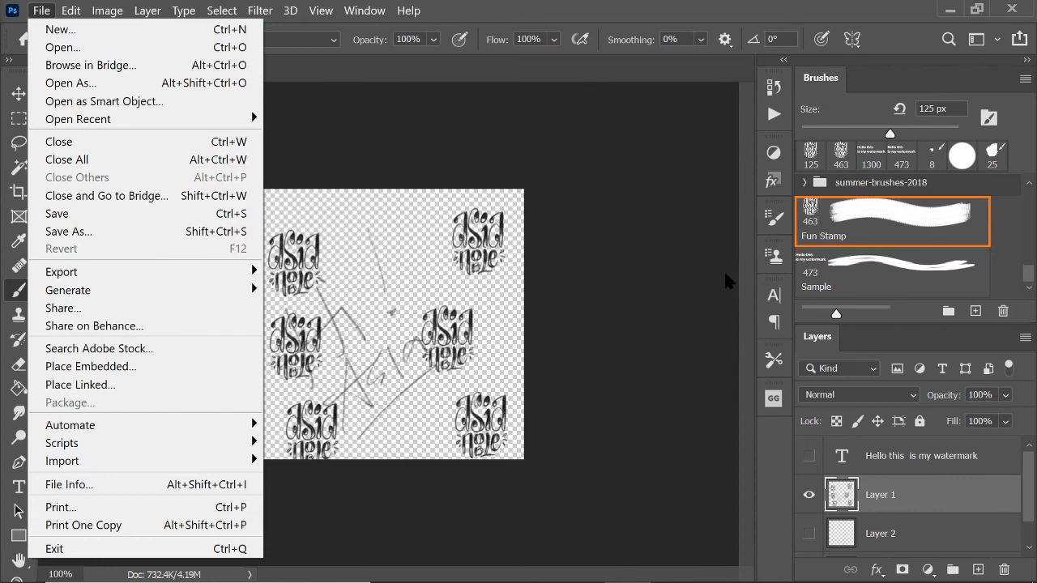
{"action": "mouse_move", "coordinate": [964, 262]}
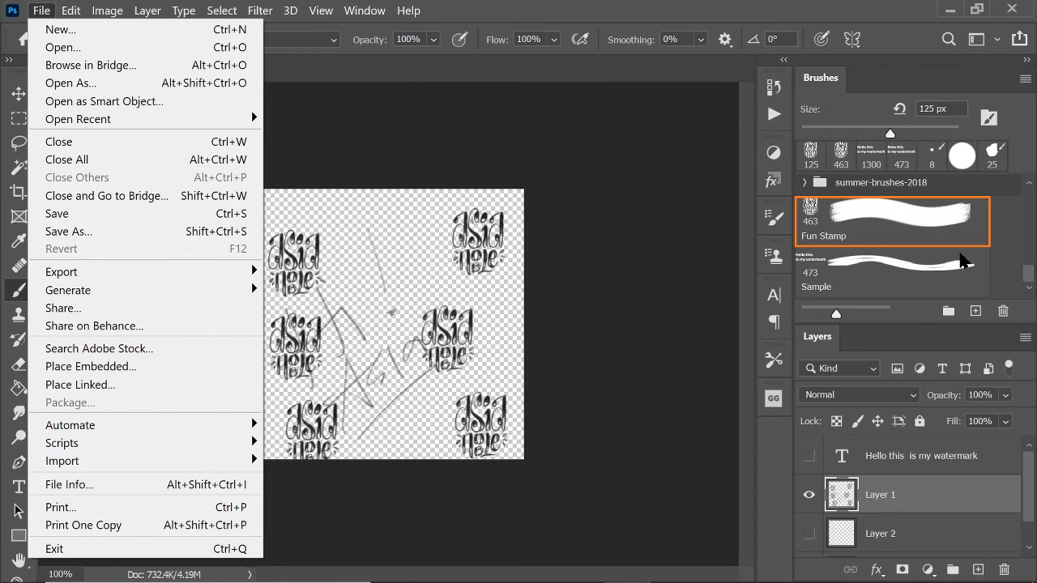